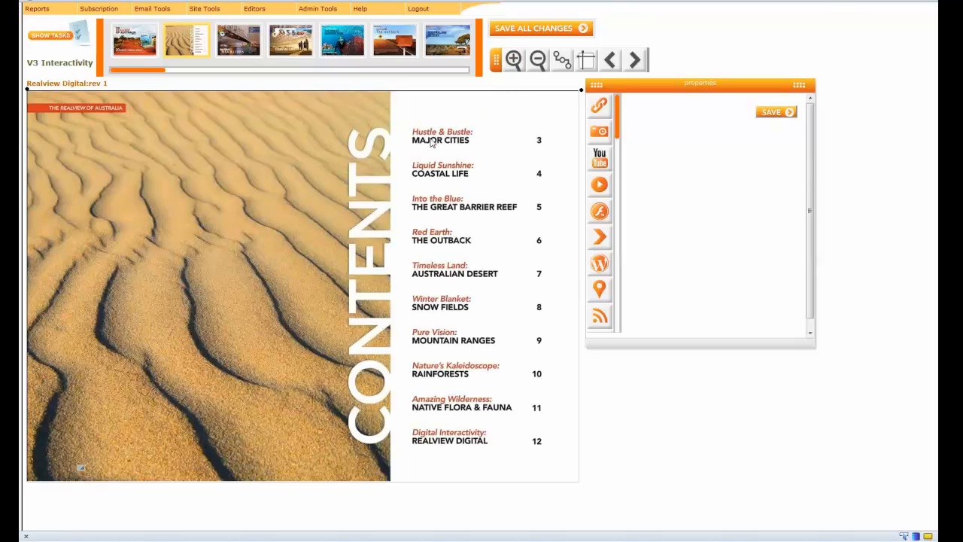
{"action": "mouse_move", "coordinate": [433, 155]}
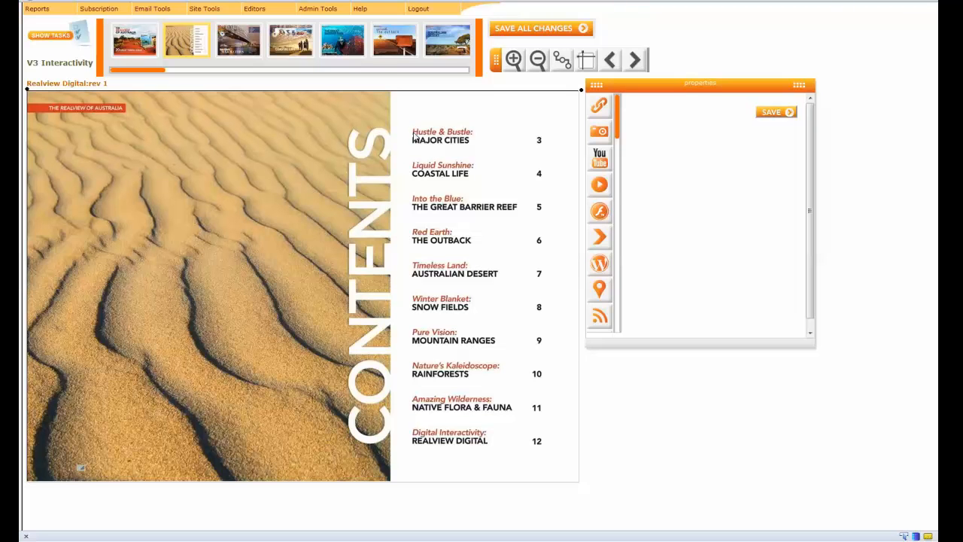
Draw a link hotspot over the 'Hustle & Bustle: Major Cities' entry and open its hyperlink settings.
{"action": "left_click", "coordinate": [440, 139]}
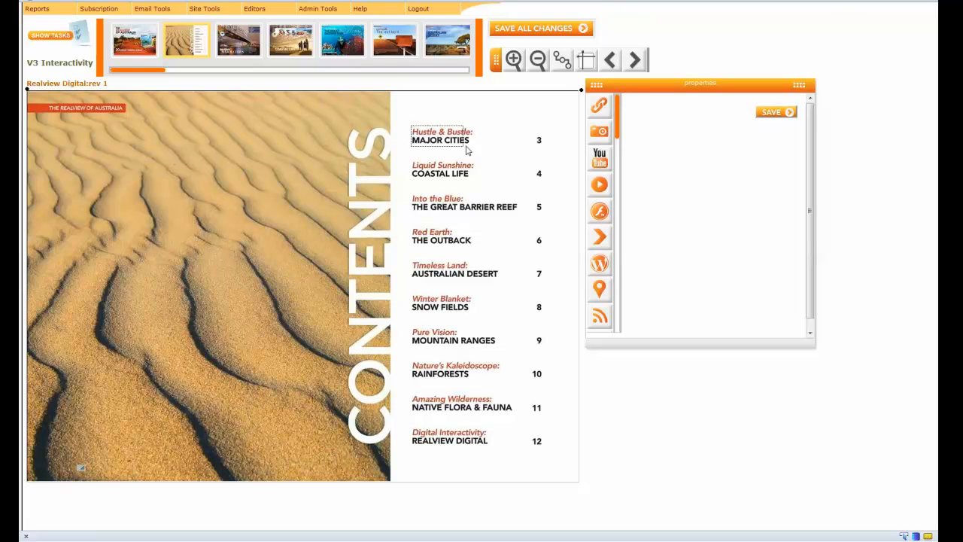
{"action": "left_click_drag", "start_coordinate": [466, 139], "coordinate": [547, 149]}
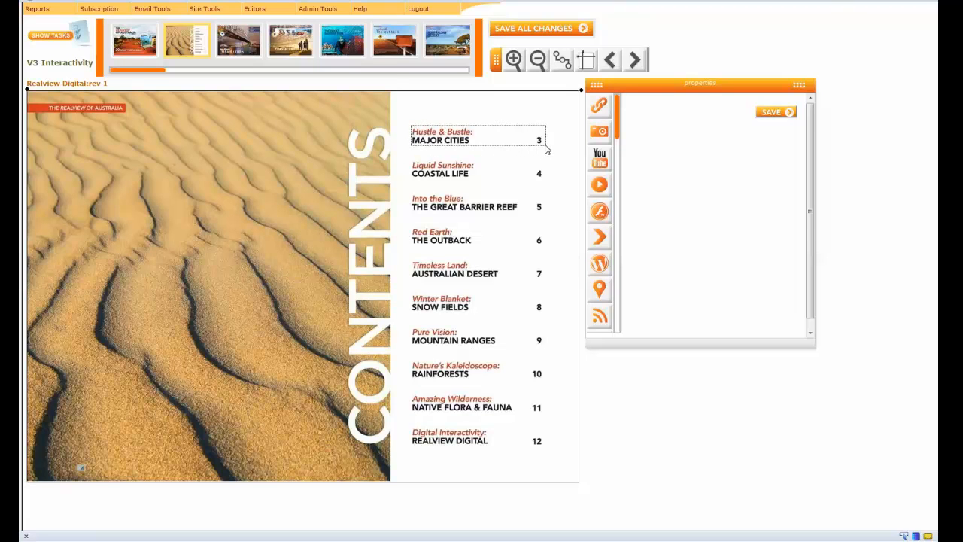
{"action": "left_click", "coordinate": [477, 139]}
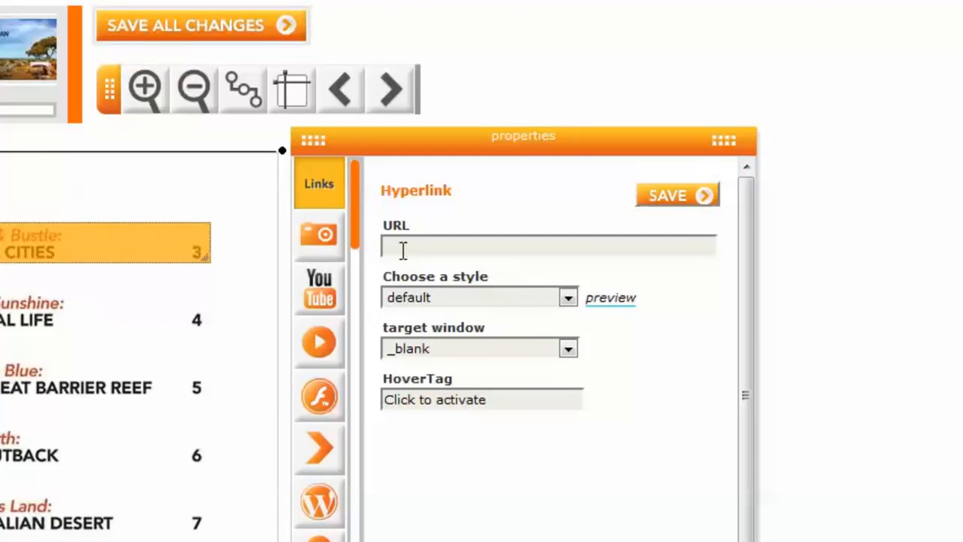
Set the Major Cities hotspot's hyperlink URL to page 3 and save it.
{"action": "type", "text": "3"}
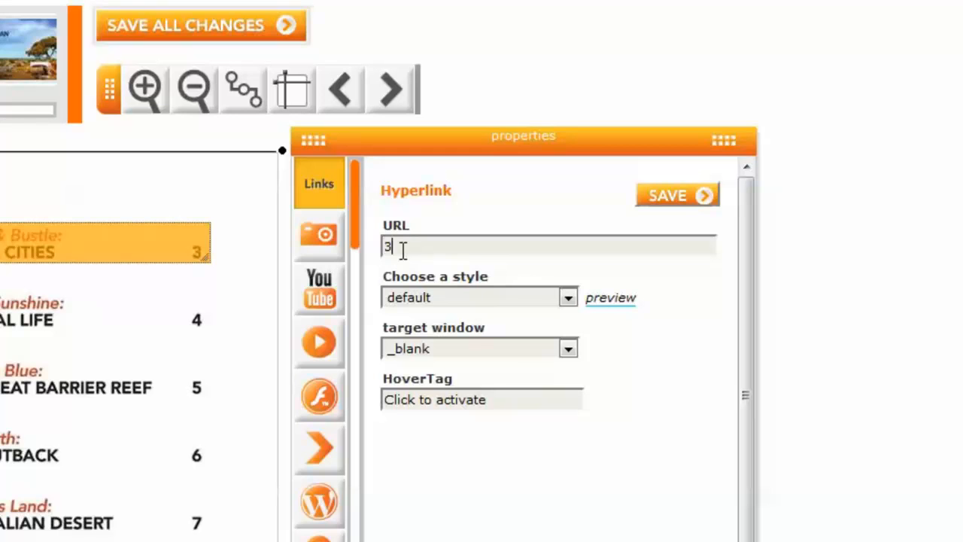
{"action": "mouse_move", "coordinate": [439, 285]}
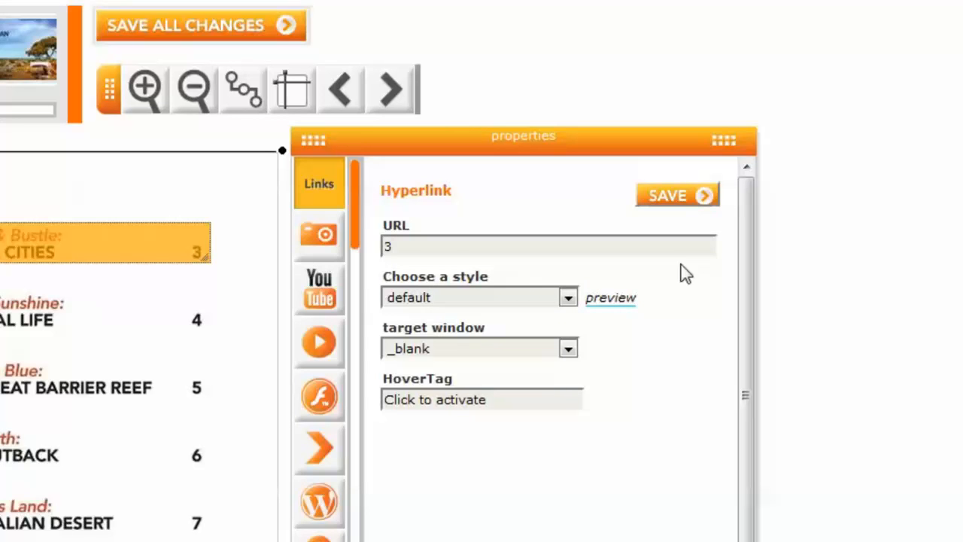
{"action": "mouse_move", "coordinate": [681, 242]}
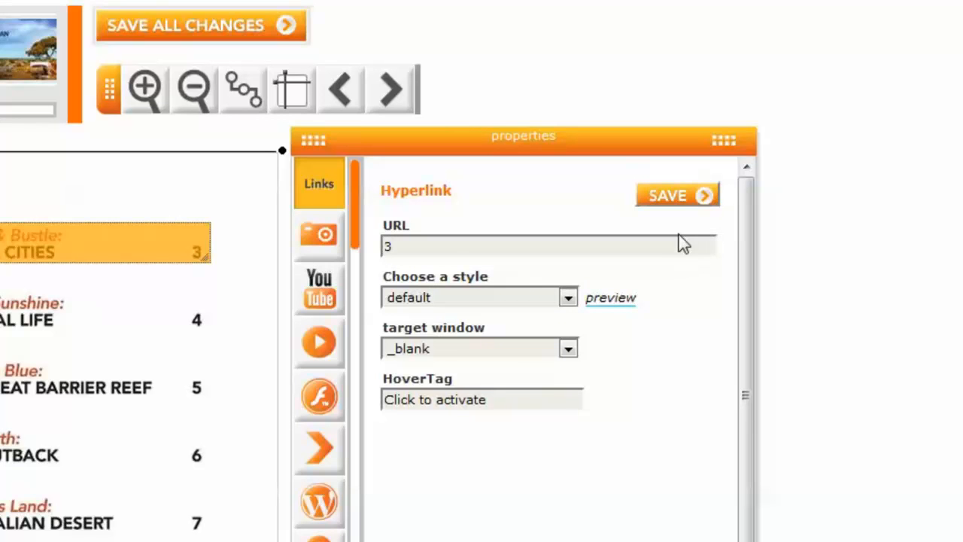
{"action": "left_click", "coordinate": [677, 195]}
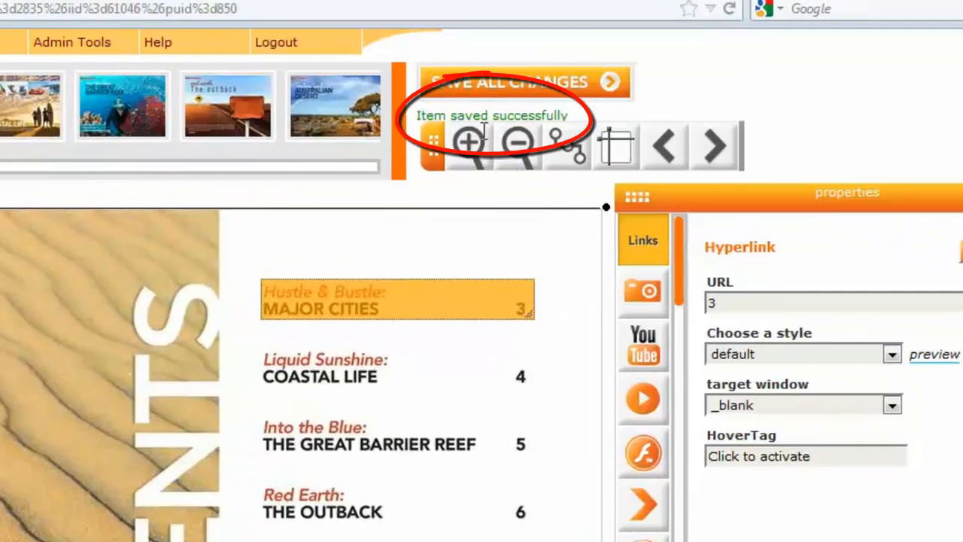